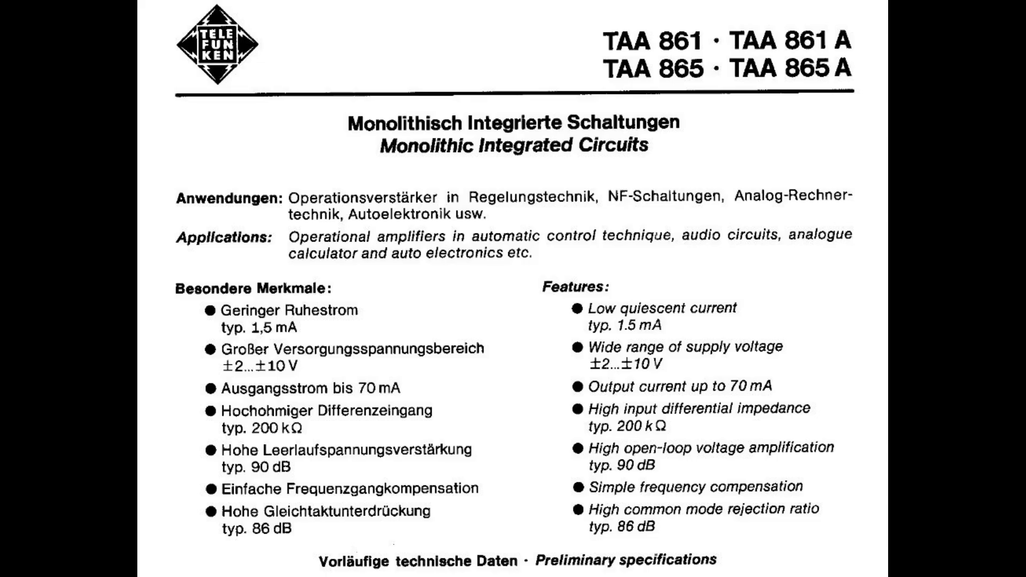
pyautogui.scroll(-3)
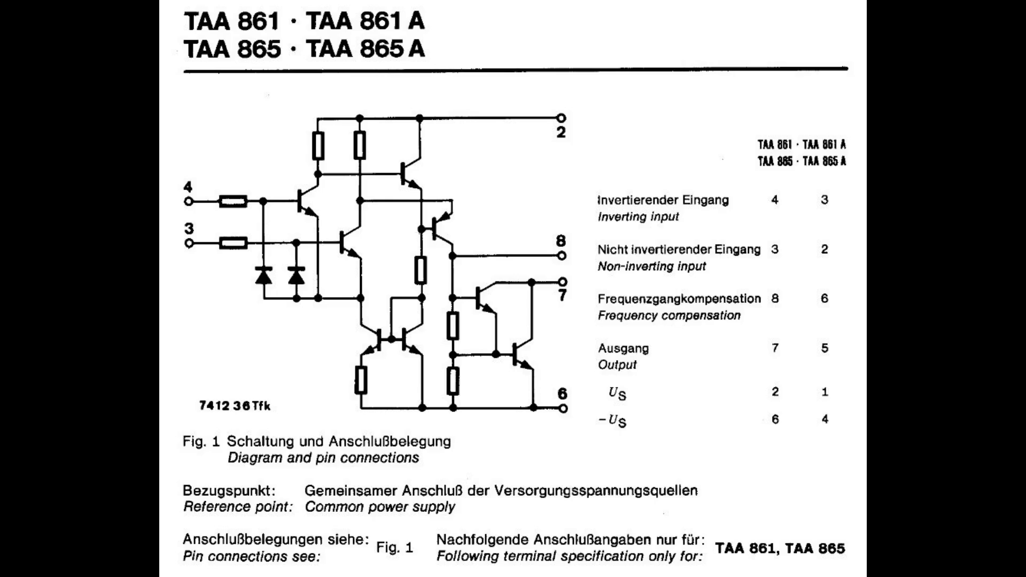
pyautogui.scroll(-3)
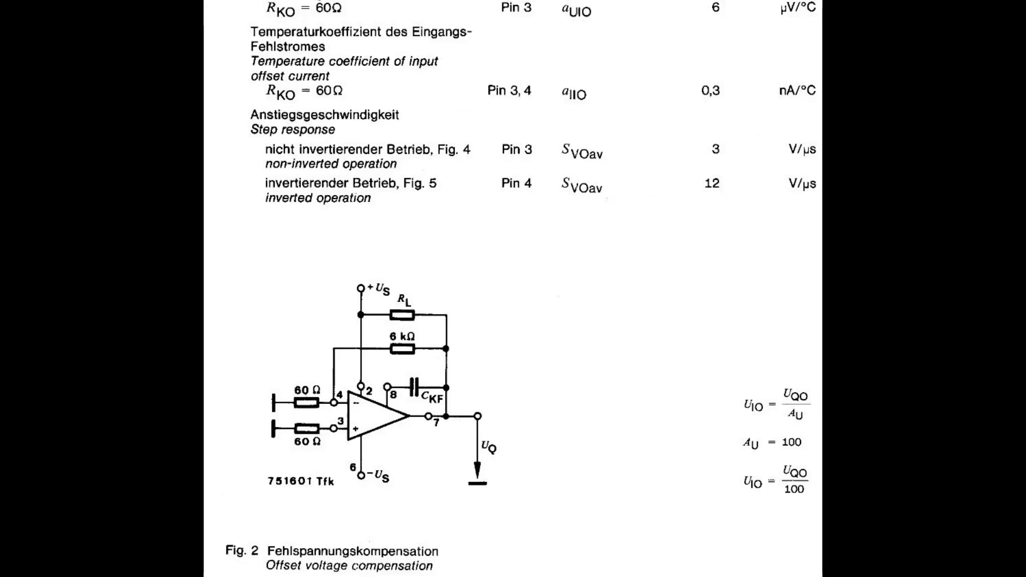